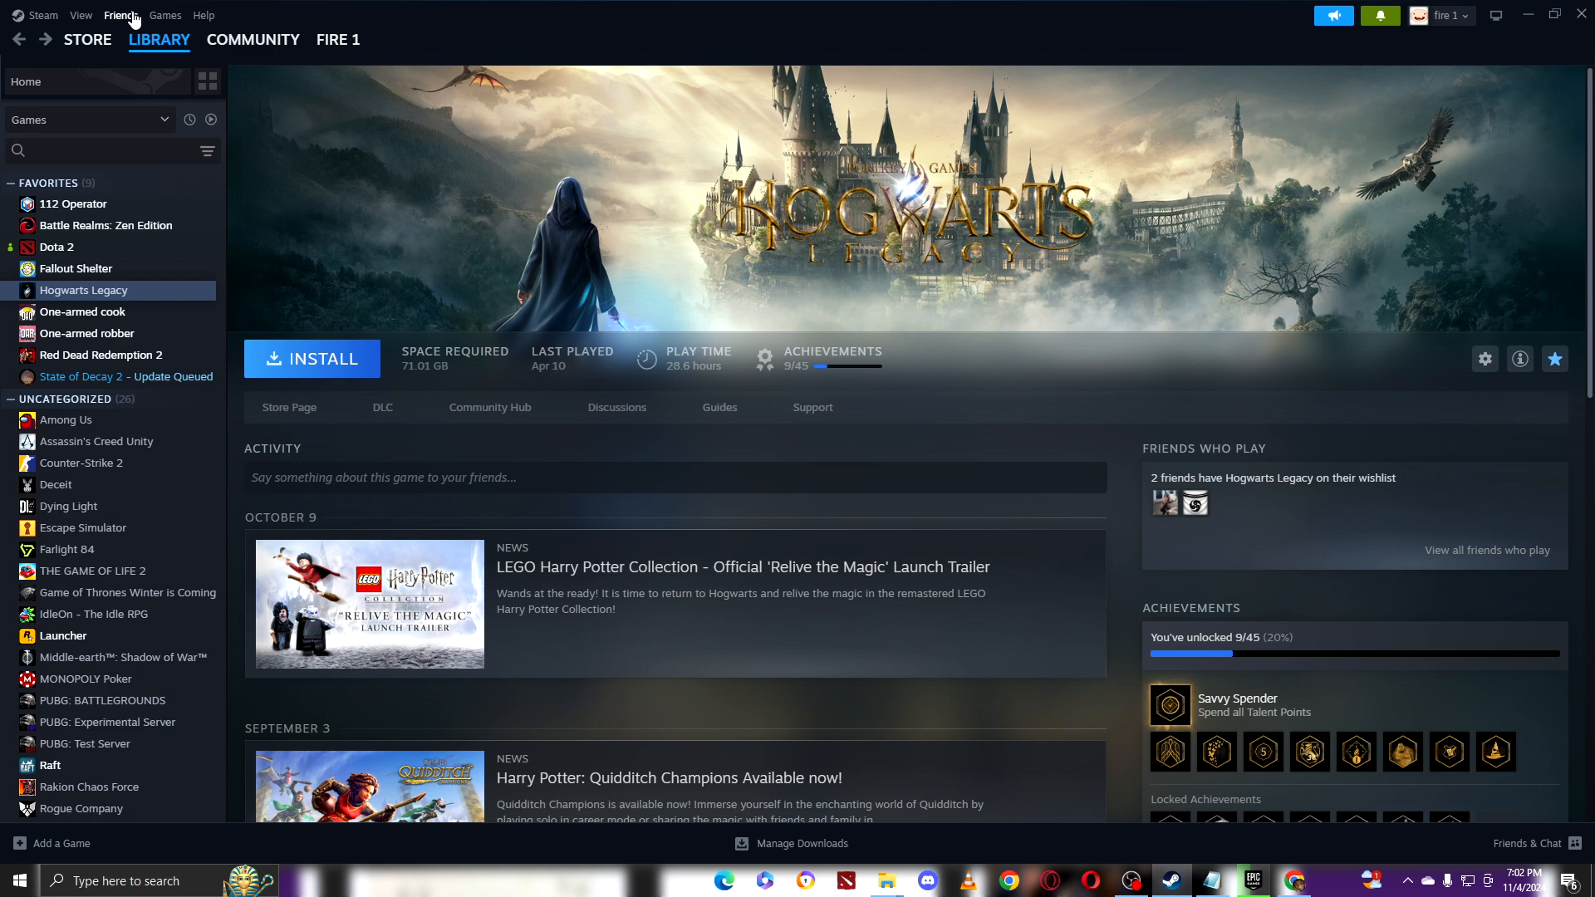
- Show the friends list from the Friends menu in Steam's top bar
left_click(120, 15)
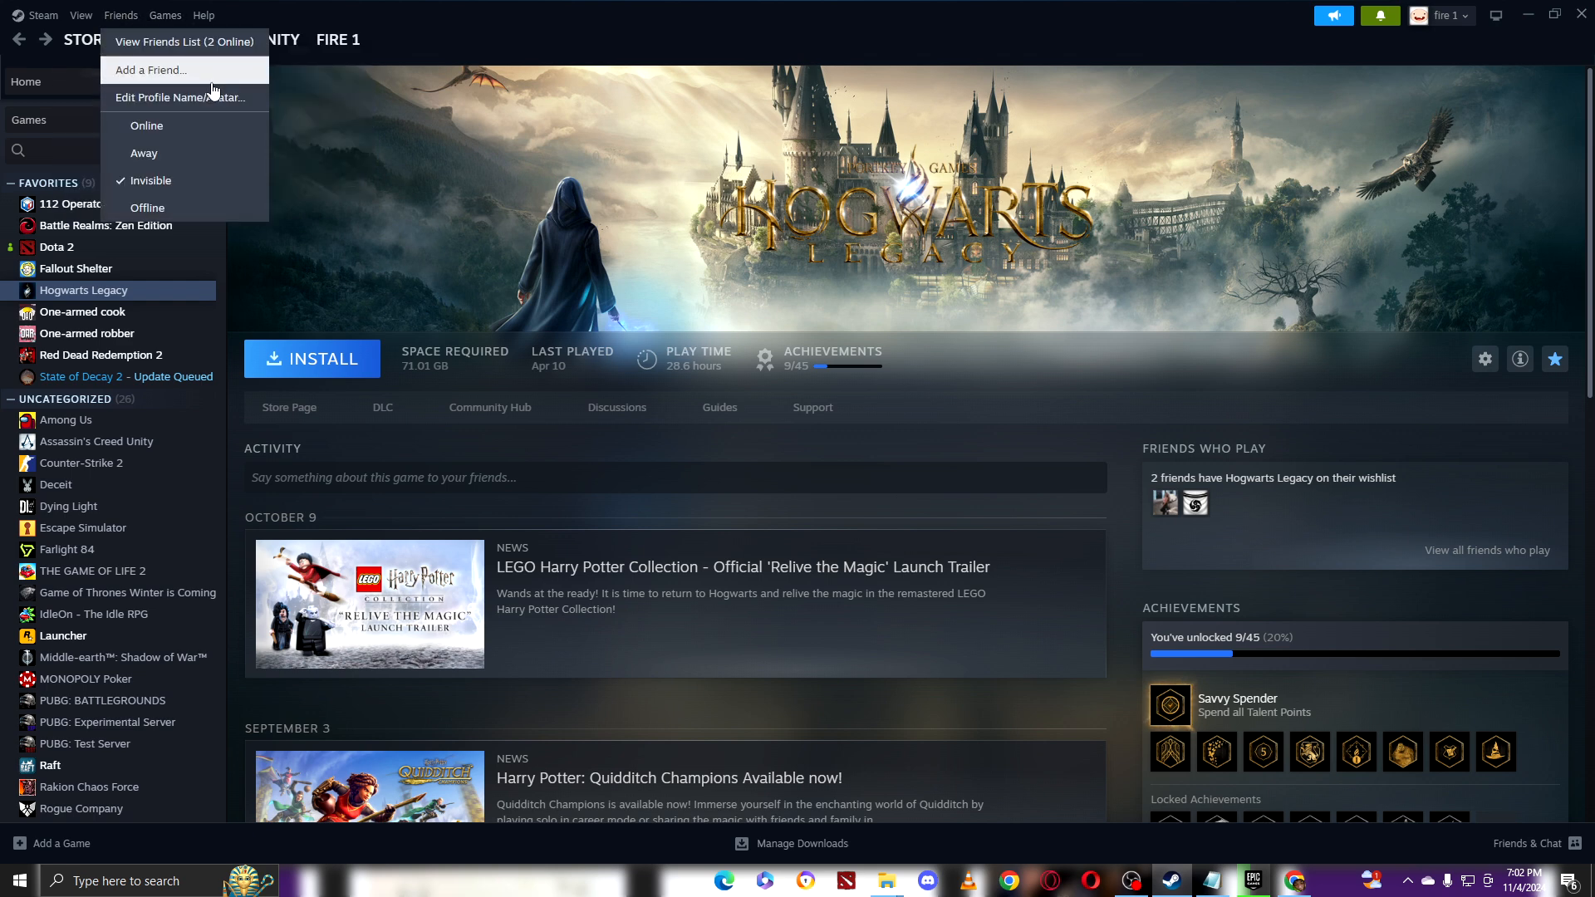
mouse_move(184, 42)
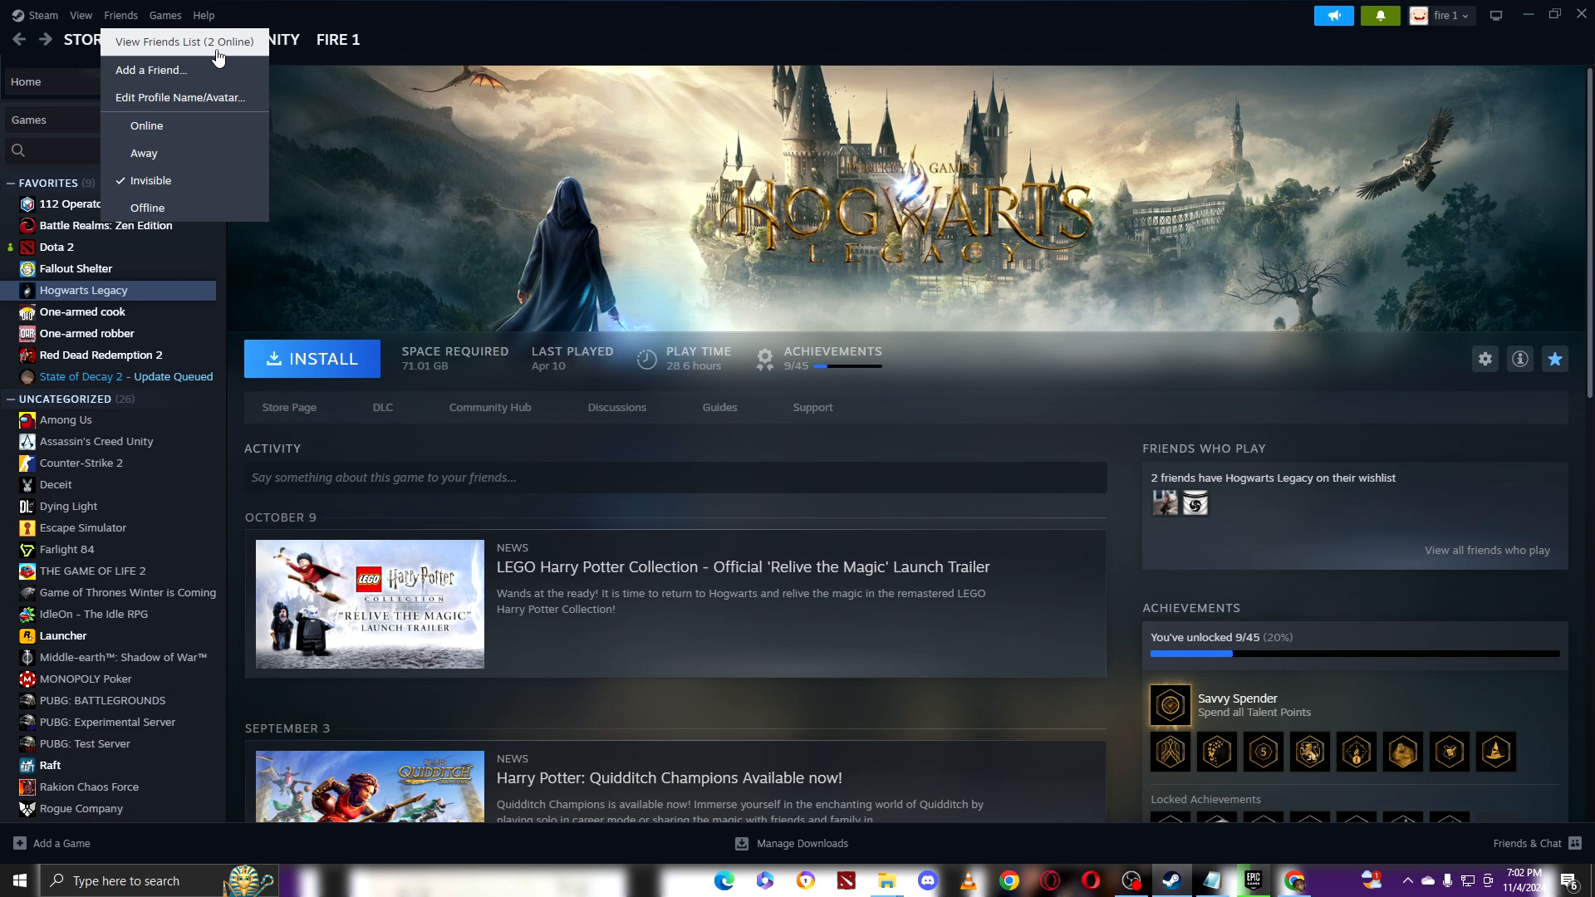
left_click(183, 42)
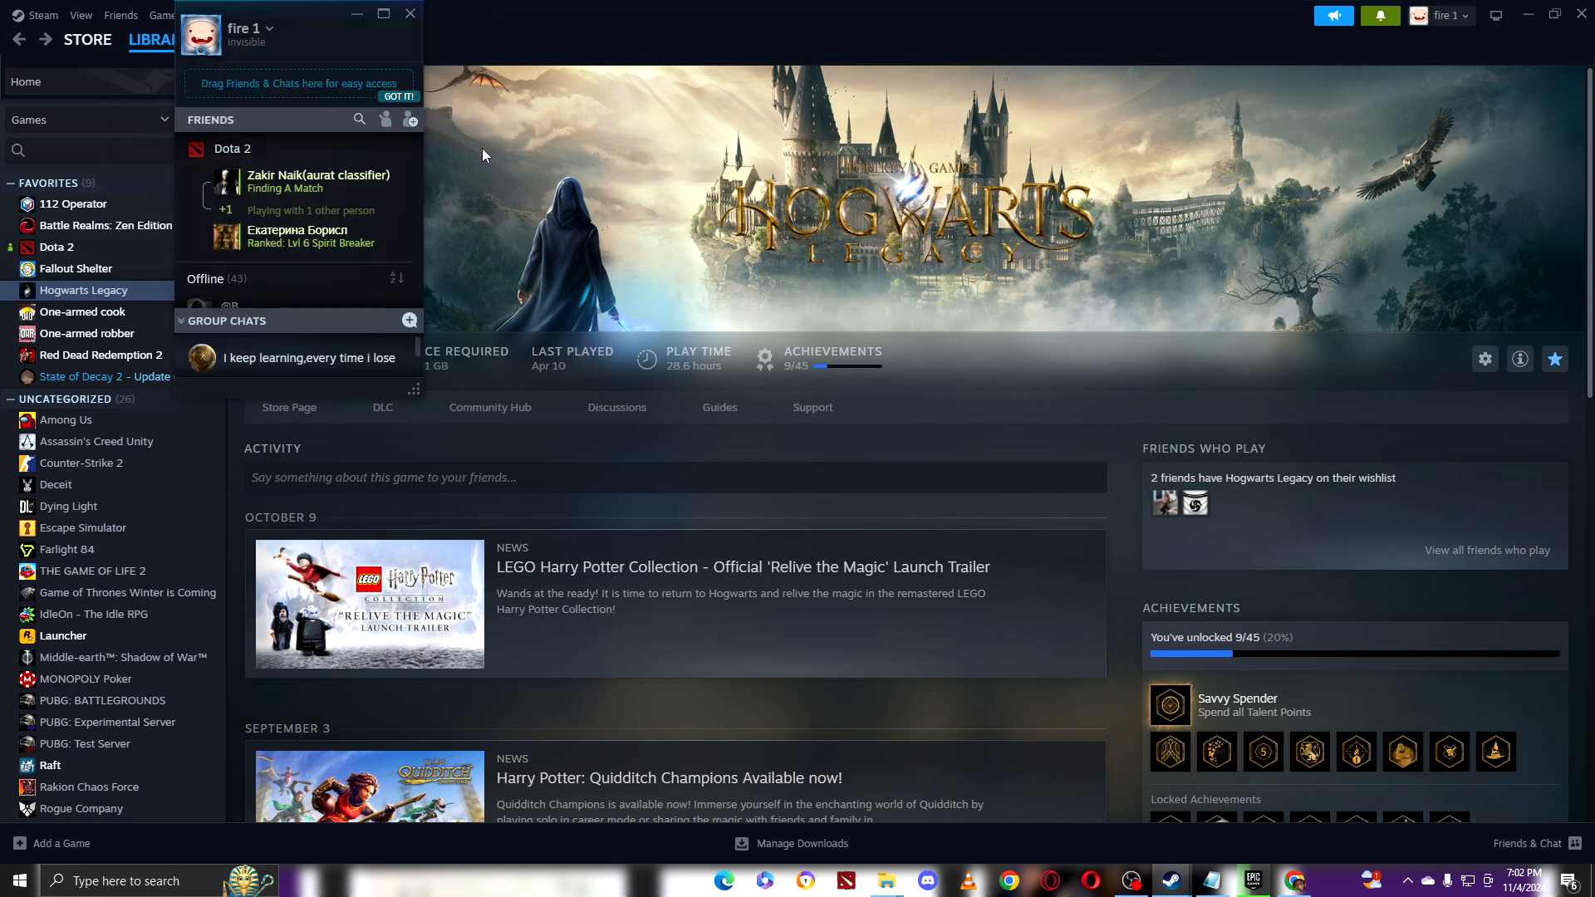
- Maximize the friends list and scroll down through the Offline section
left_click(384, 14)
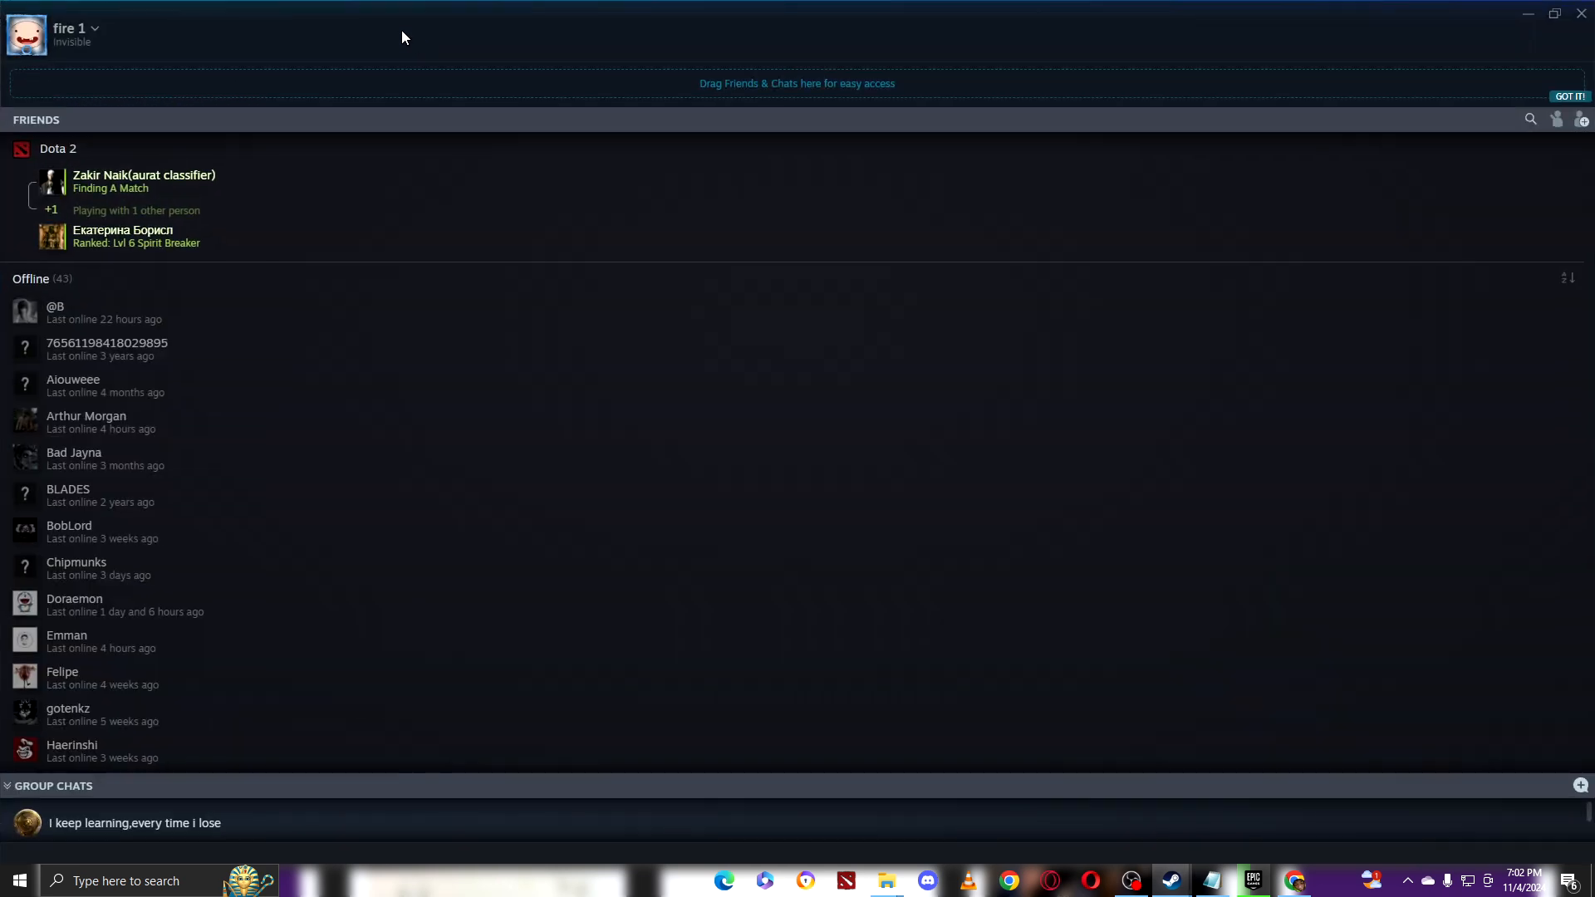
scroll("down", 3)
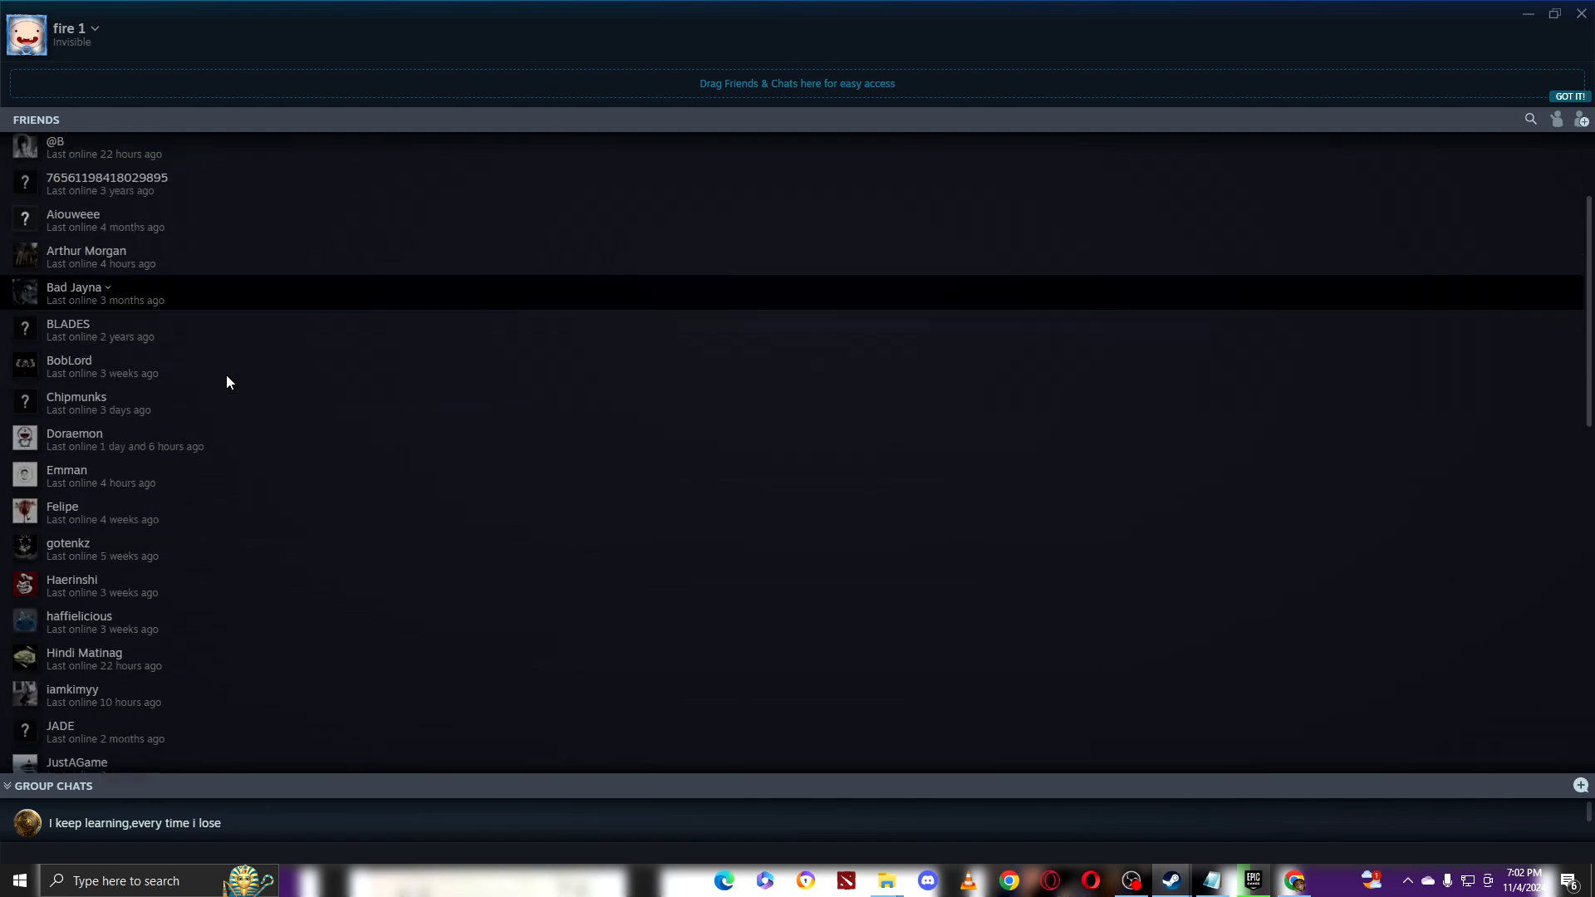
scroll("down", 3)
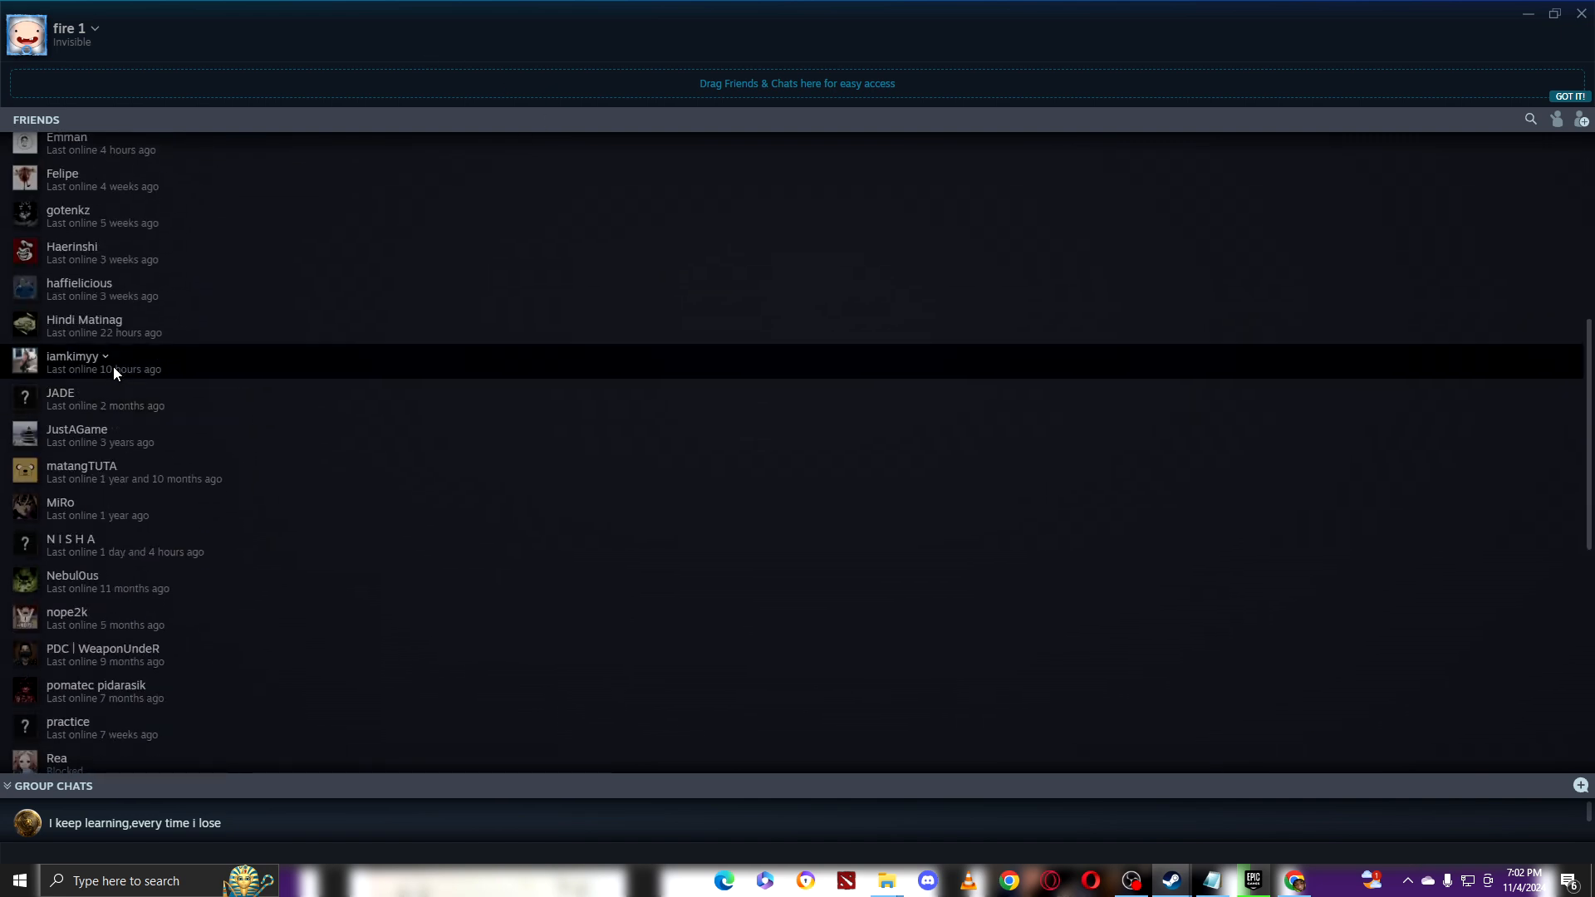
mouse_move(106, 364)
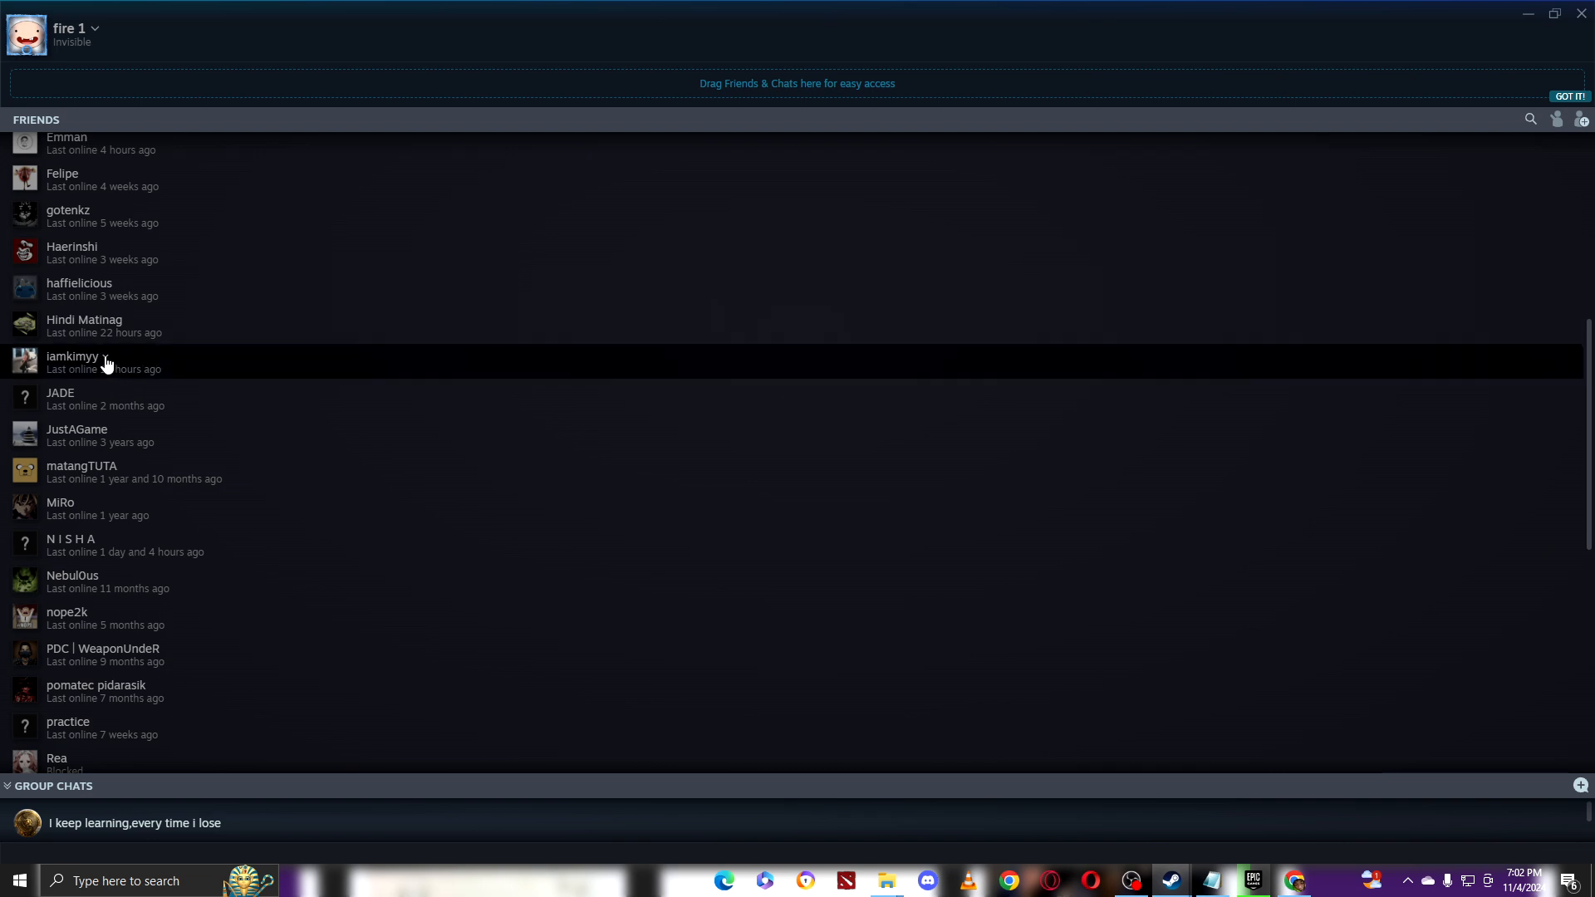
mouse_move(91, 326)
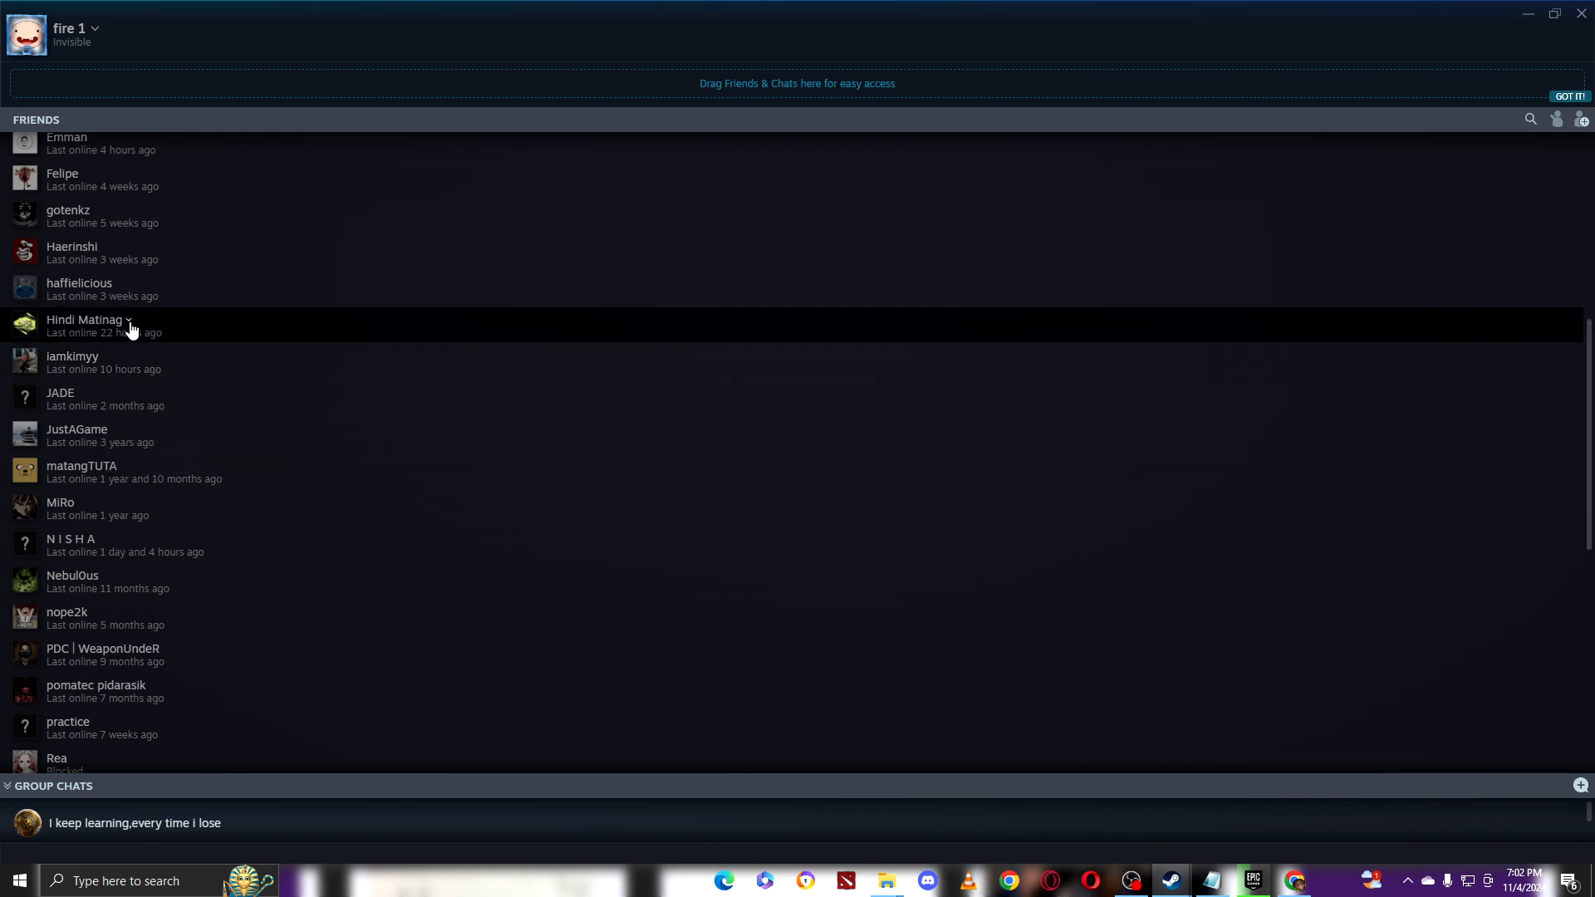
mouse_move(178, 345)
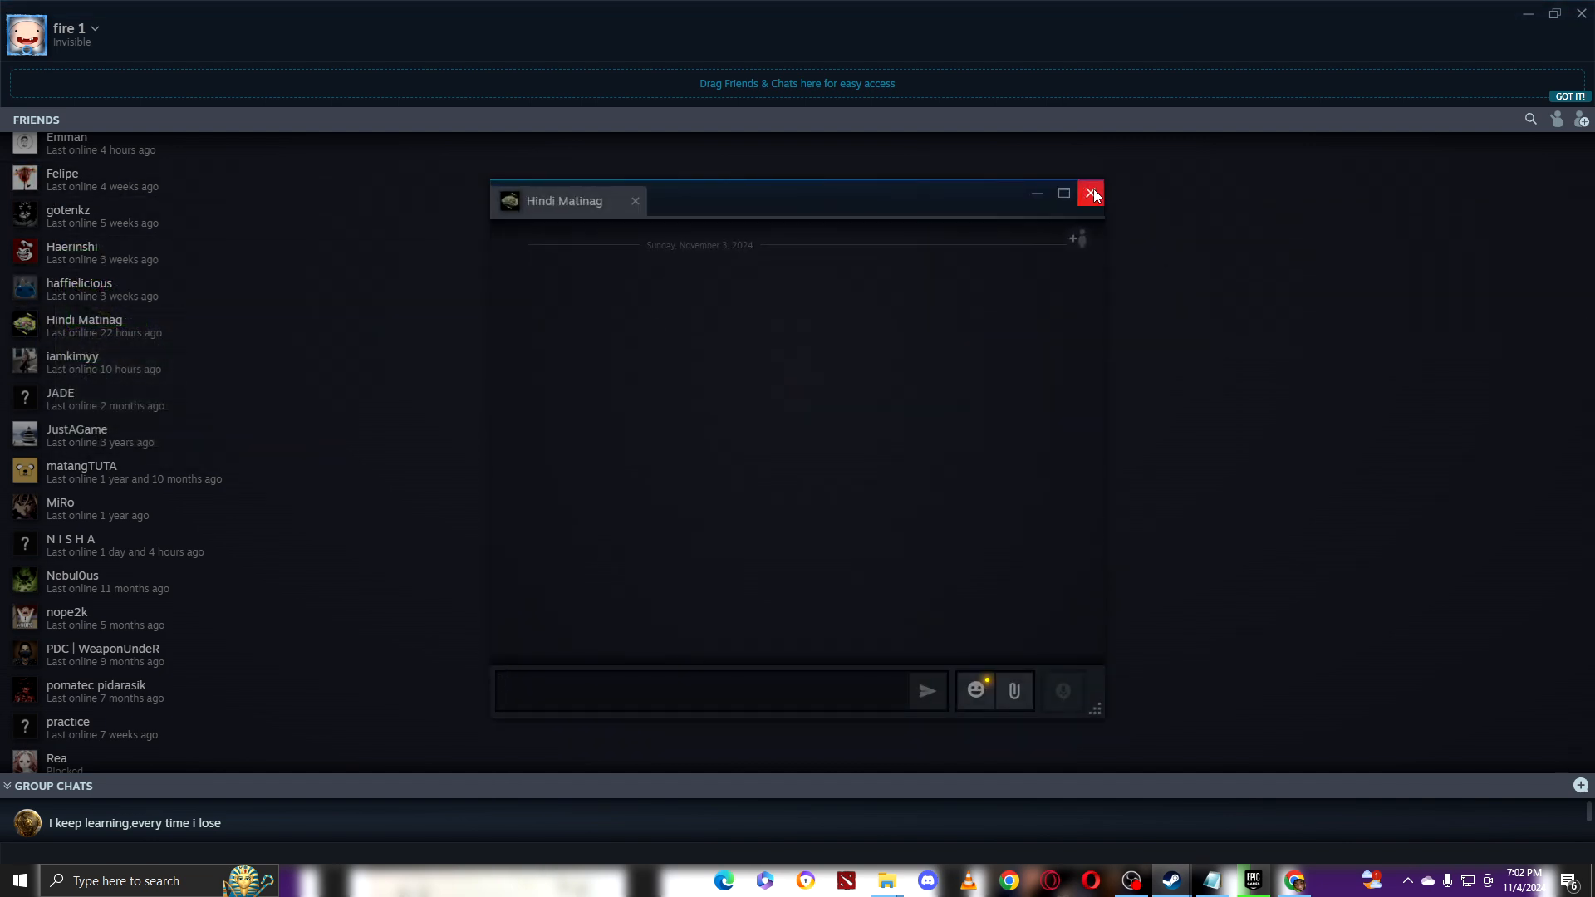
- Close the friend's chat, view their profile, and return to the Library
left_click(1090, 193)
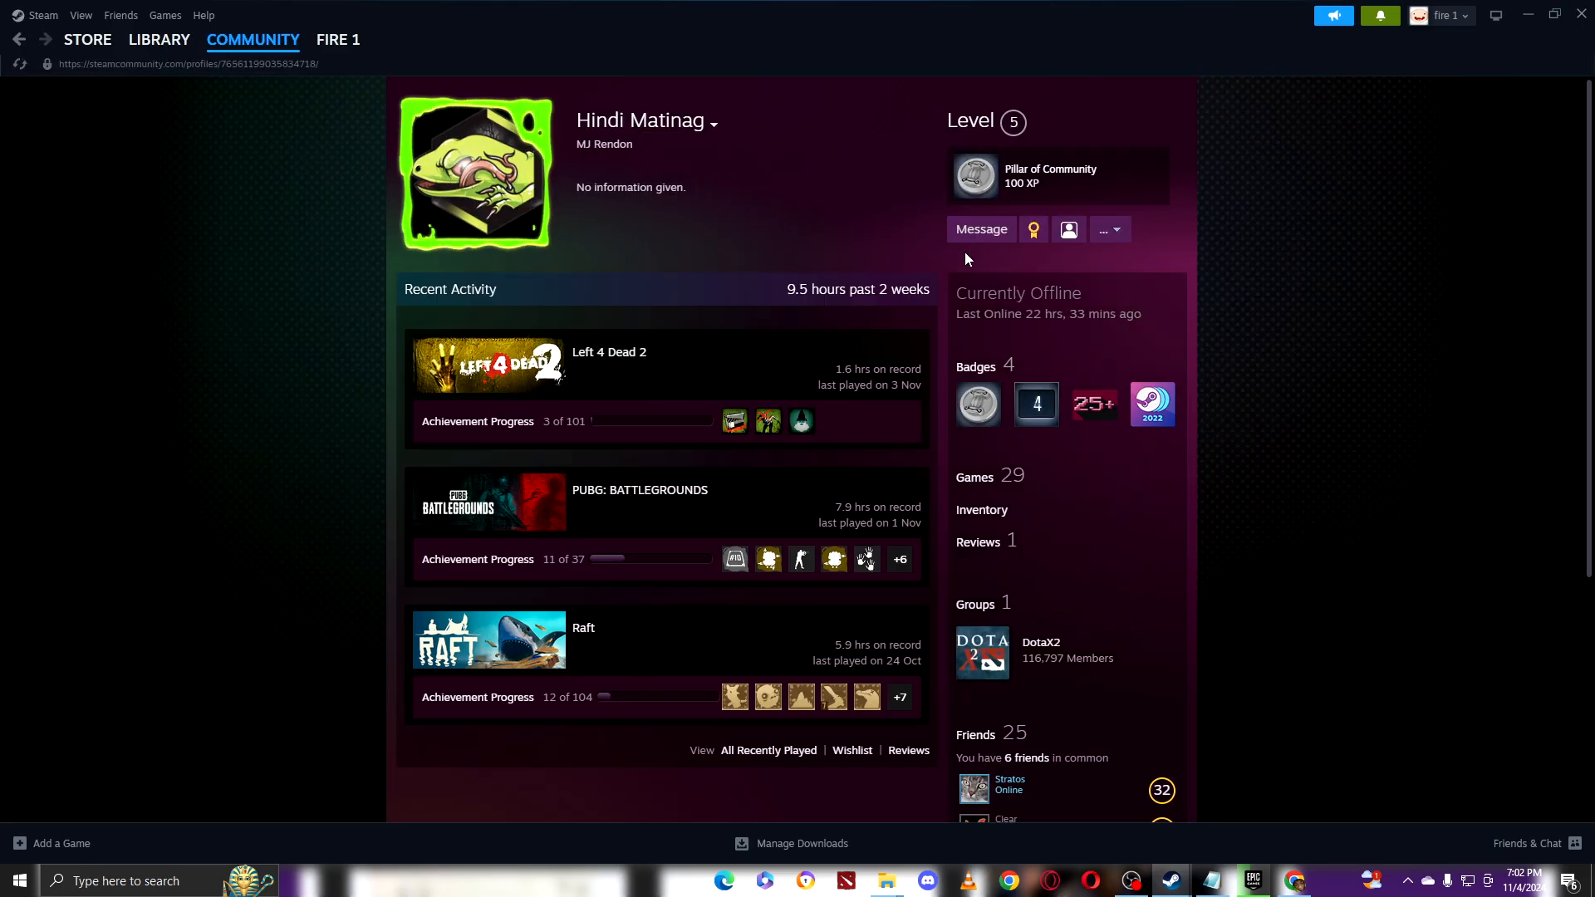
left_click(981, 229)
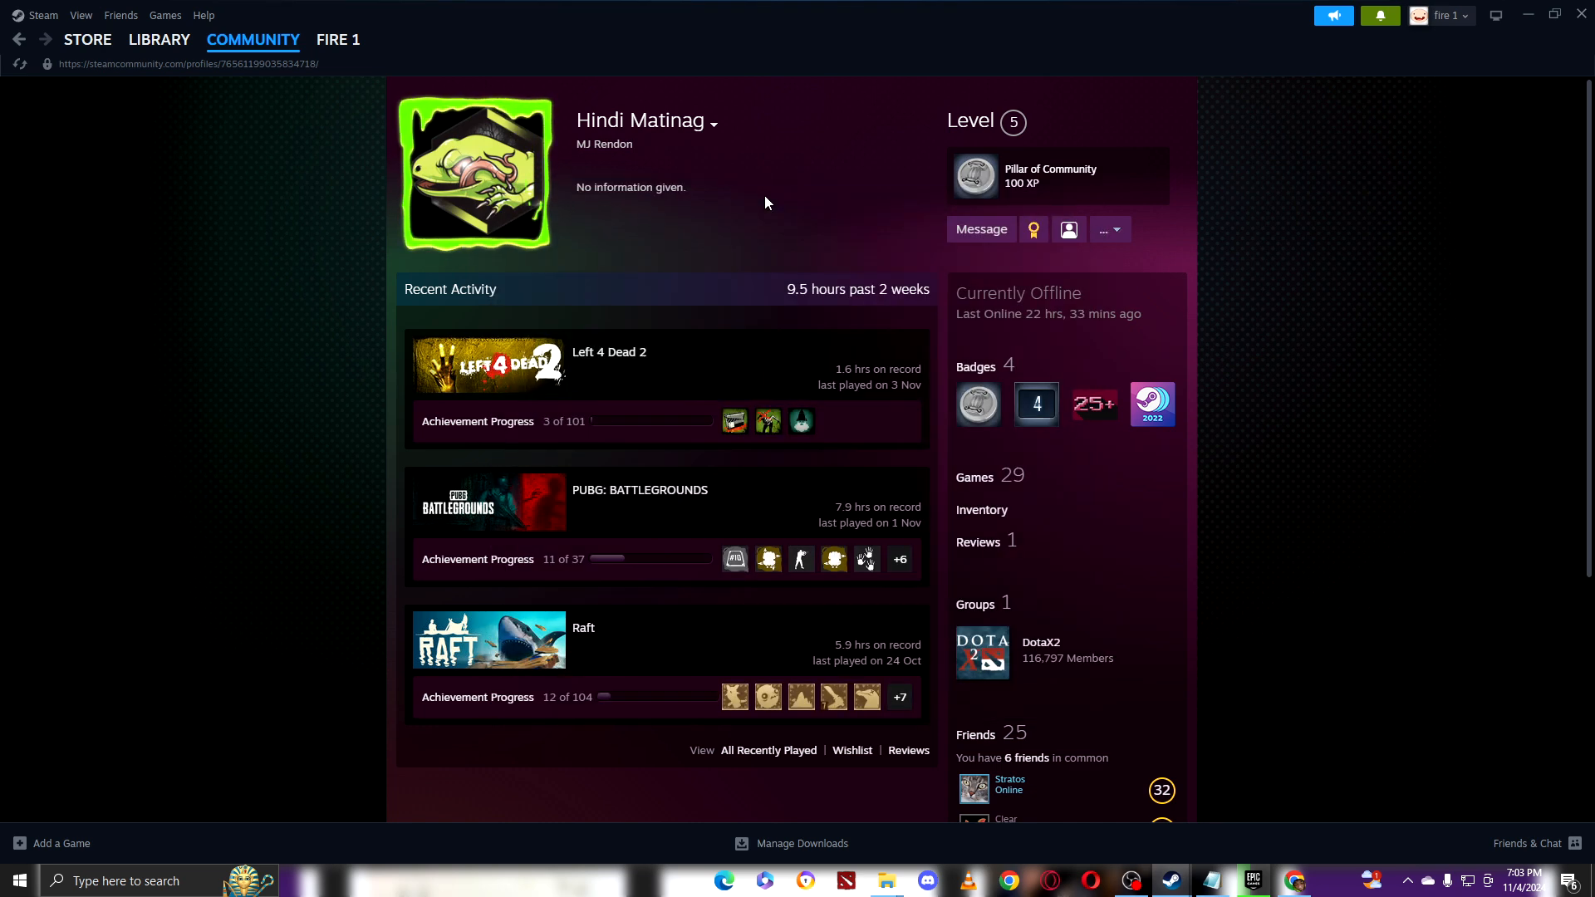
left_click(160, 40)
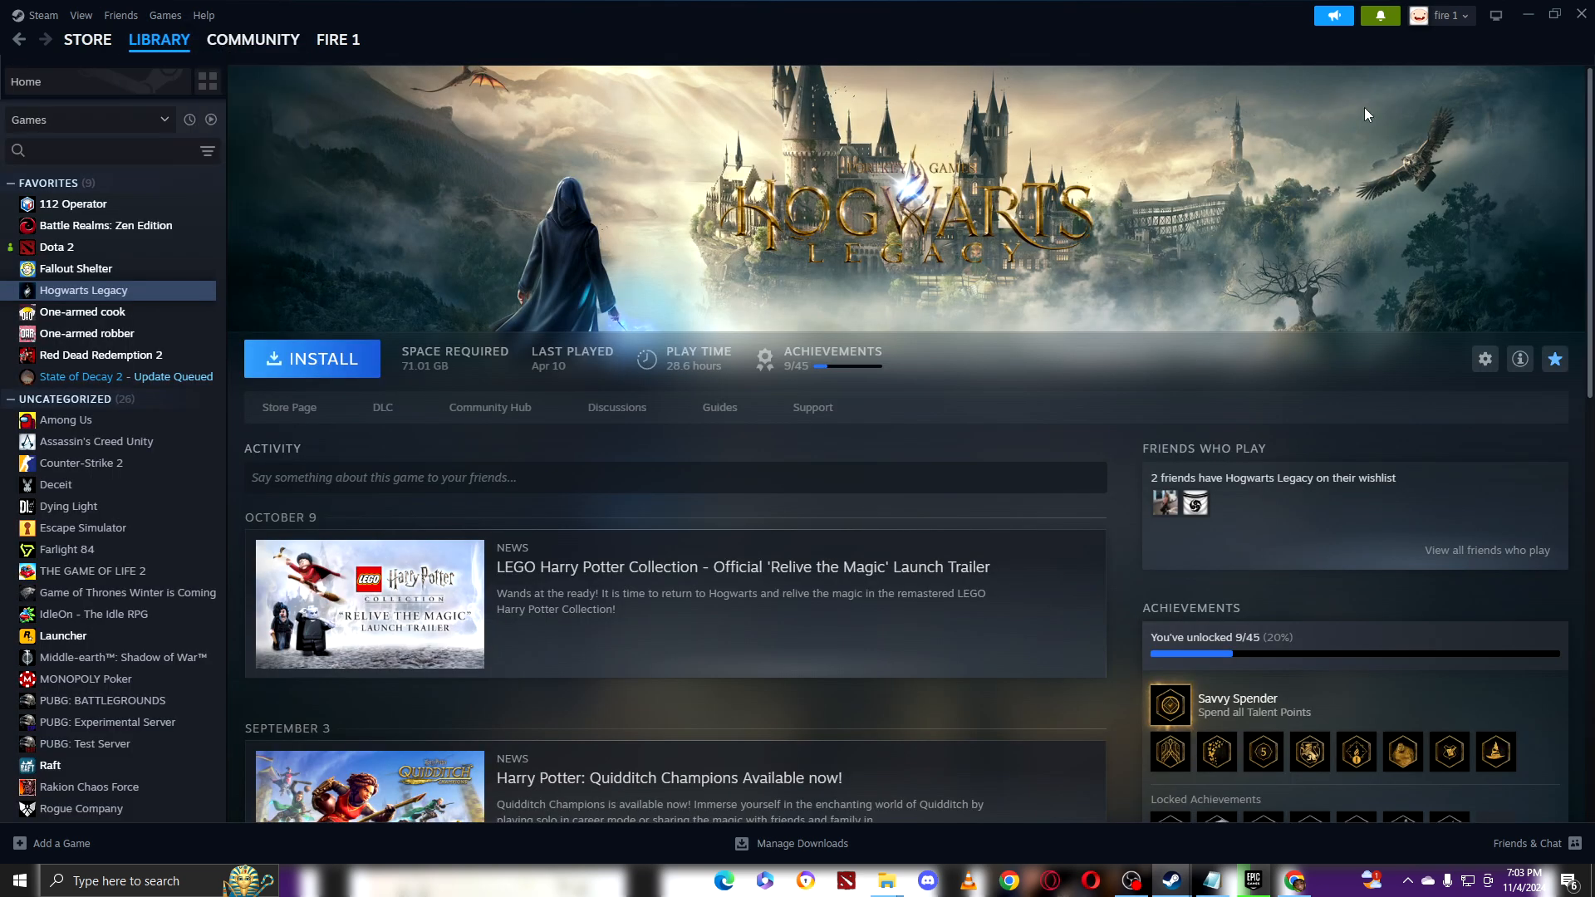
- View your own profile via the account name at the top right
left_click(1444, 15)
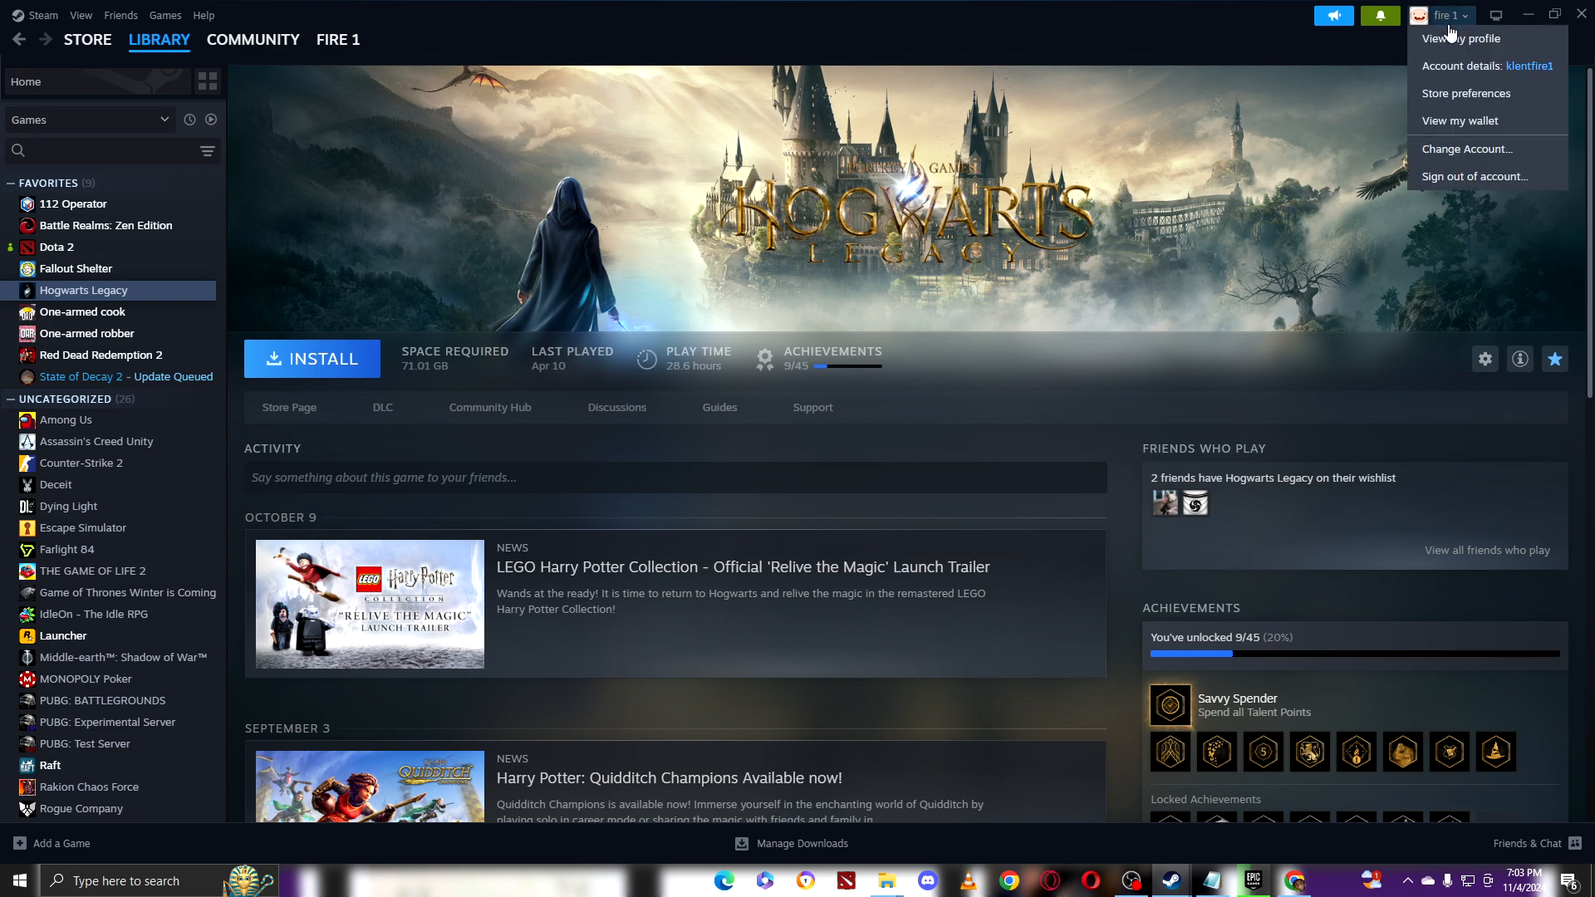
mouse_move(1462, 39)
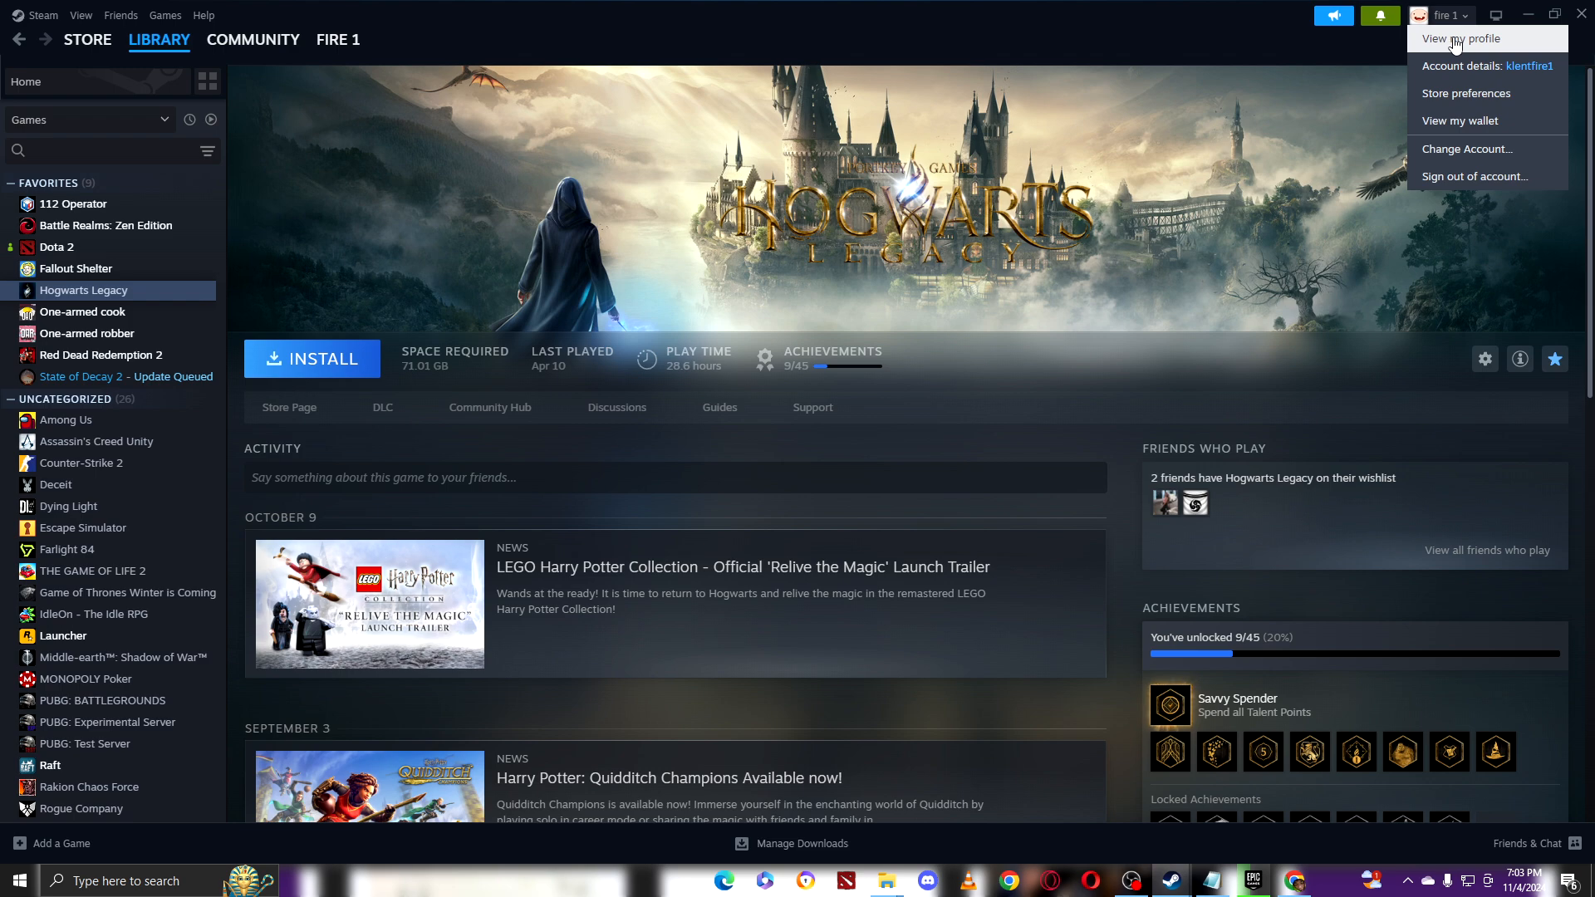
left_click(1462, 38)
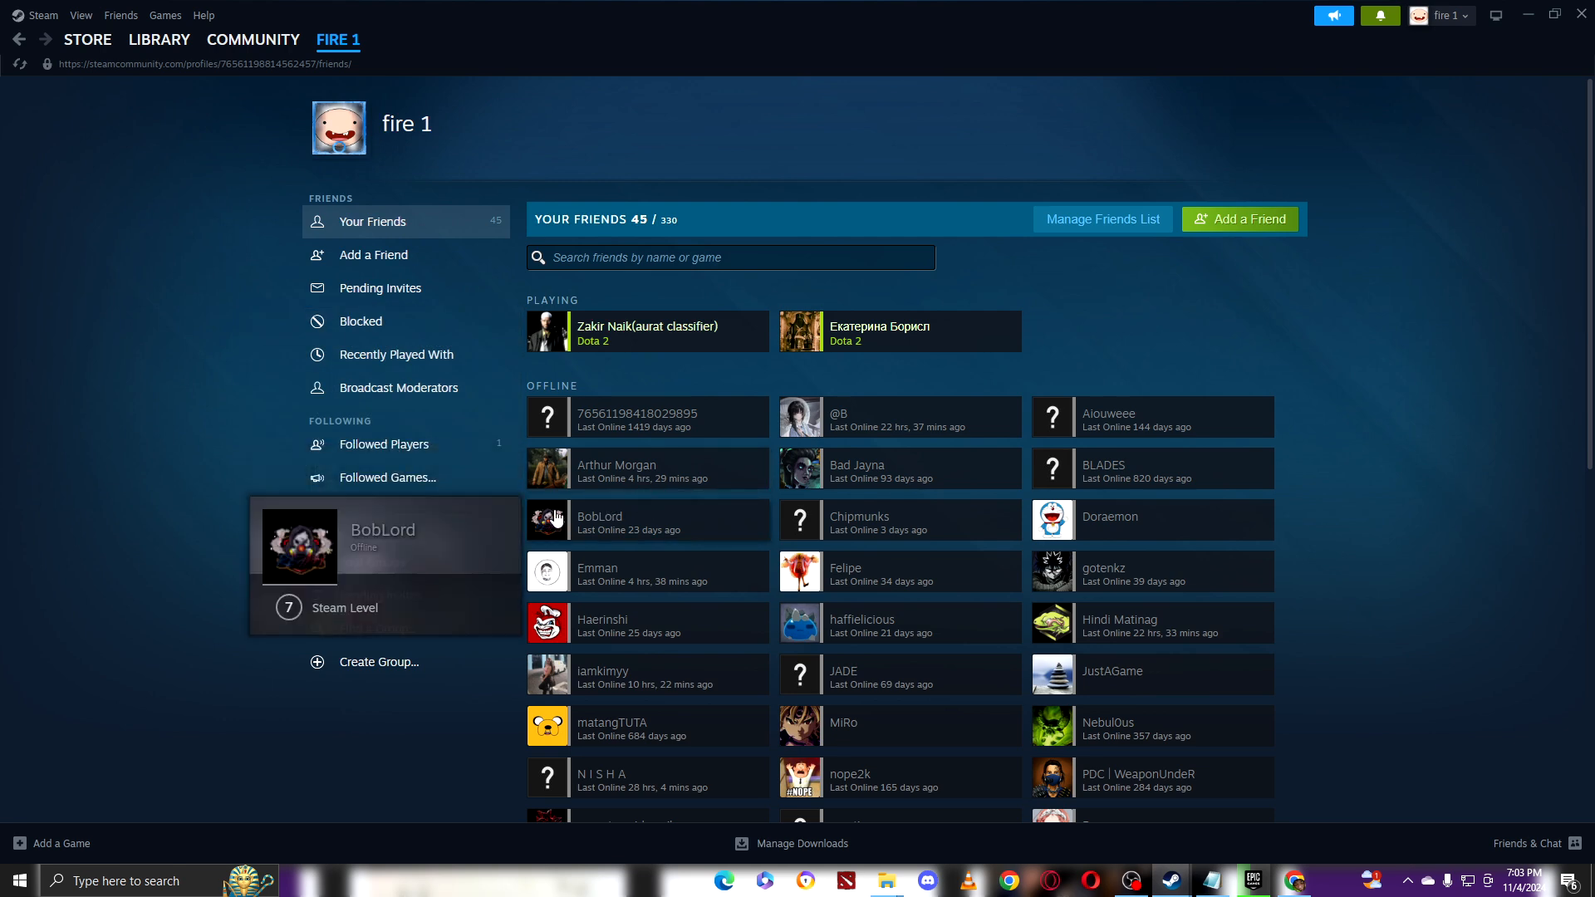
- View a friend's profile from their card, go back, and return to the Library
right_click(595, 469)
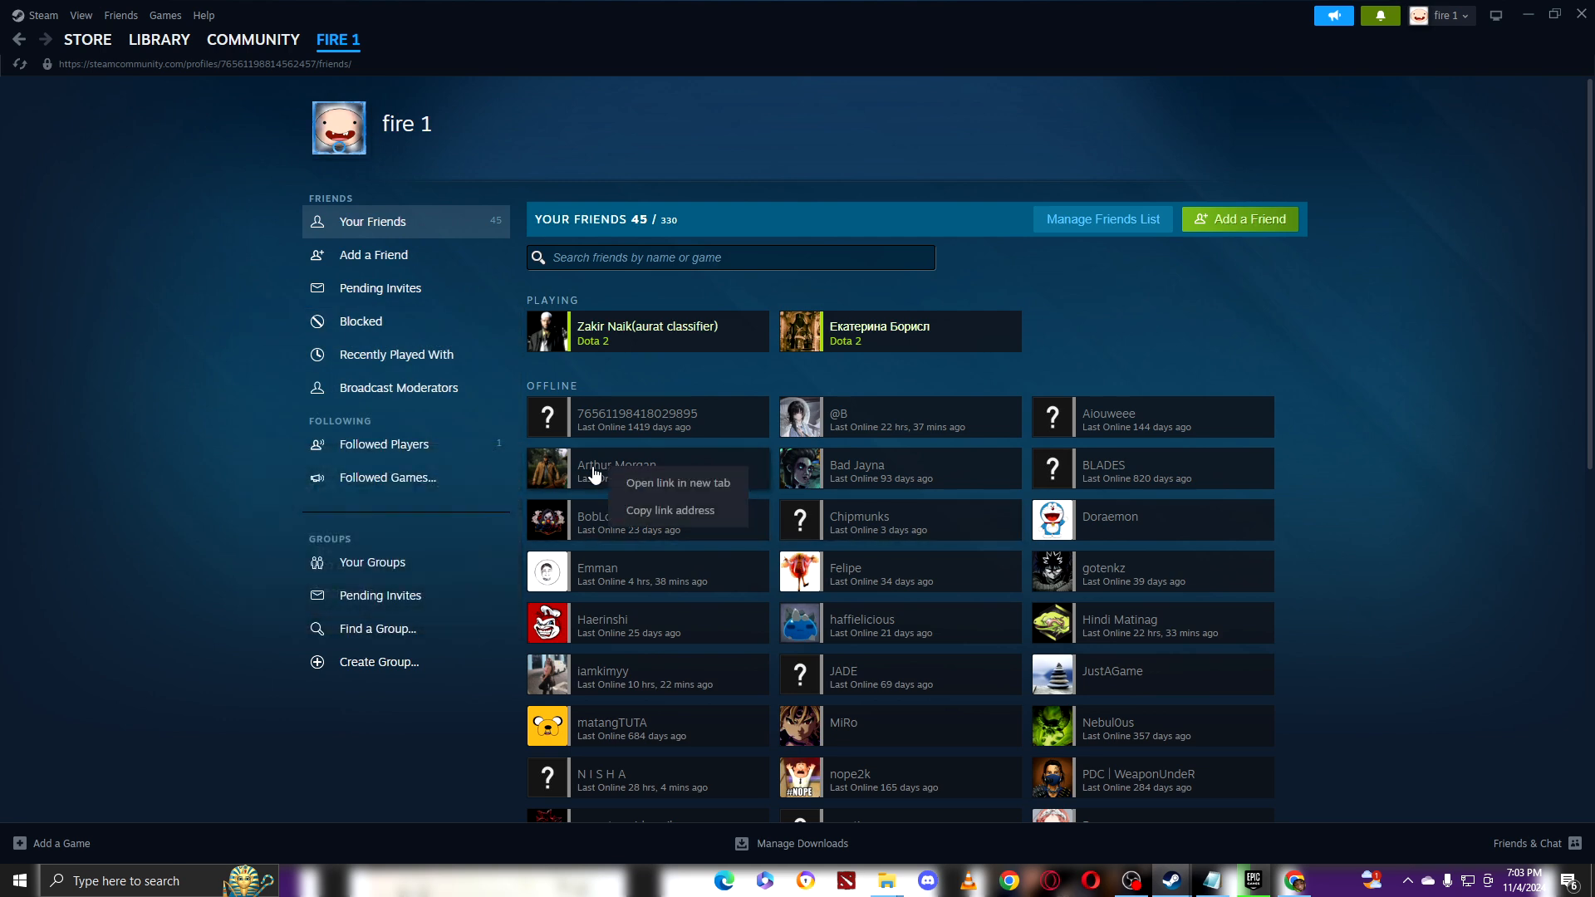
left_click(618, 465)
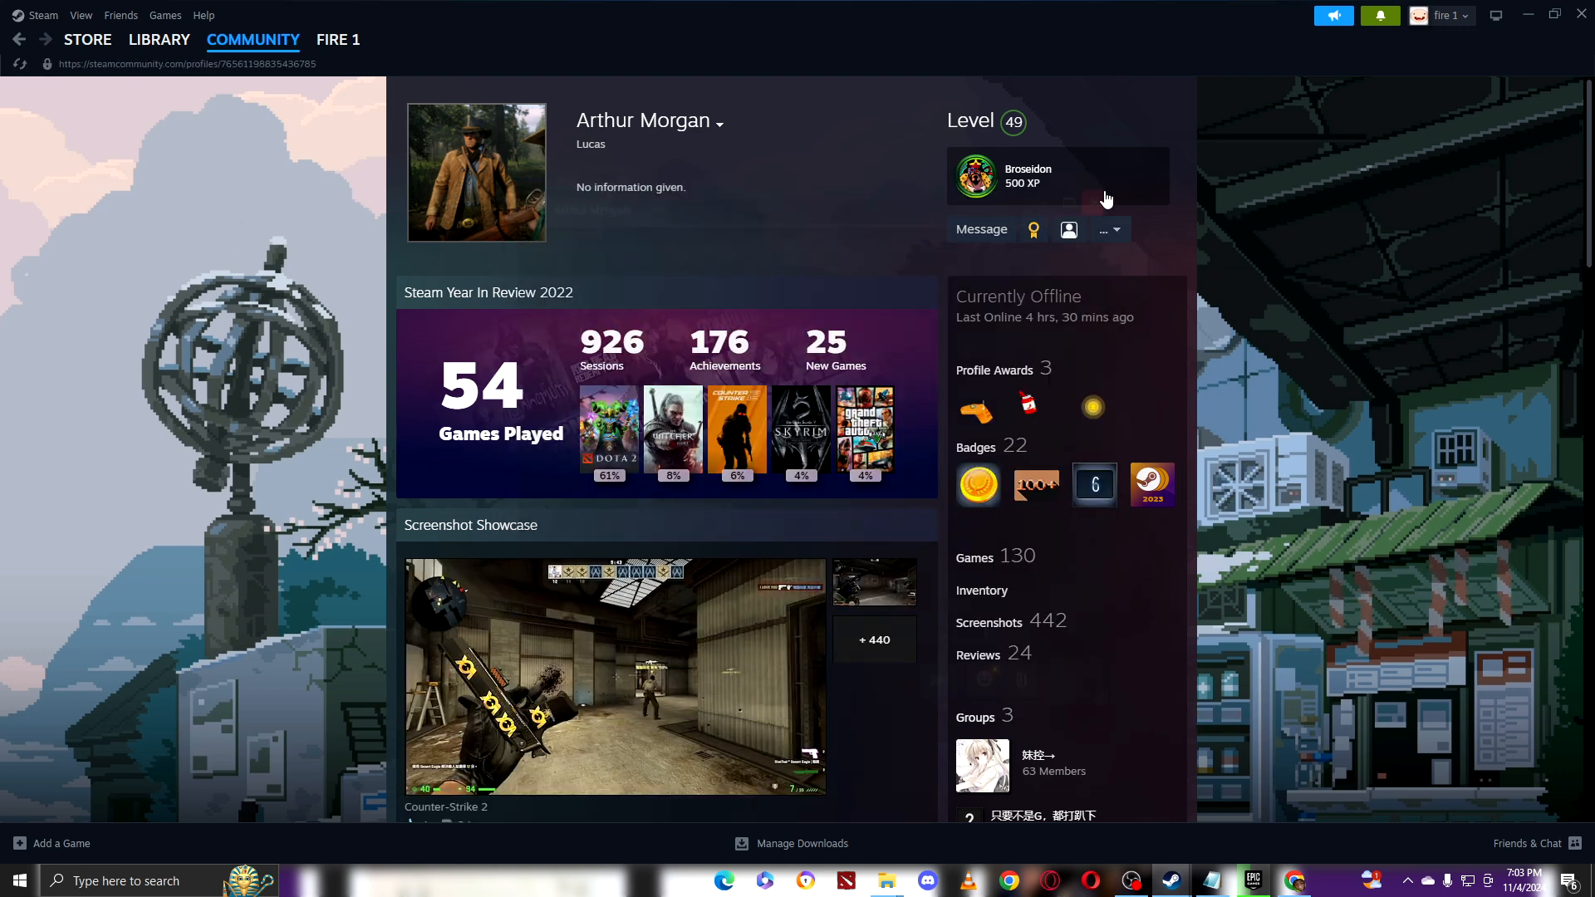
left_click(337, 38)
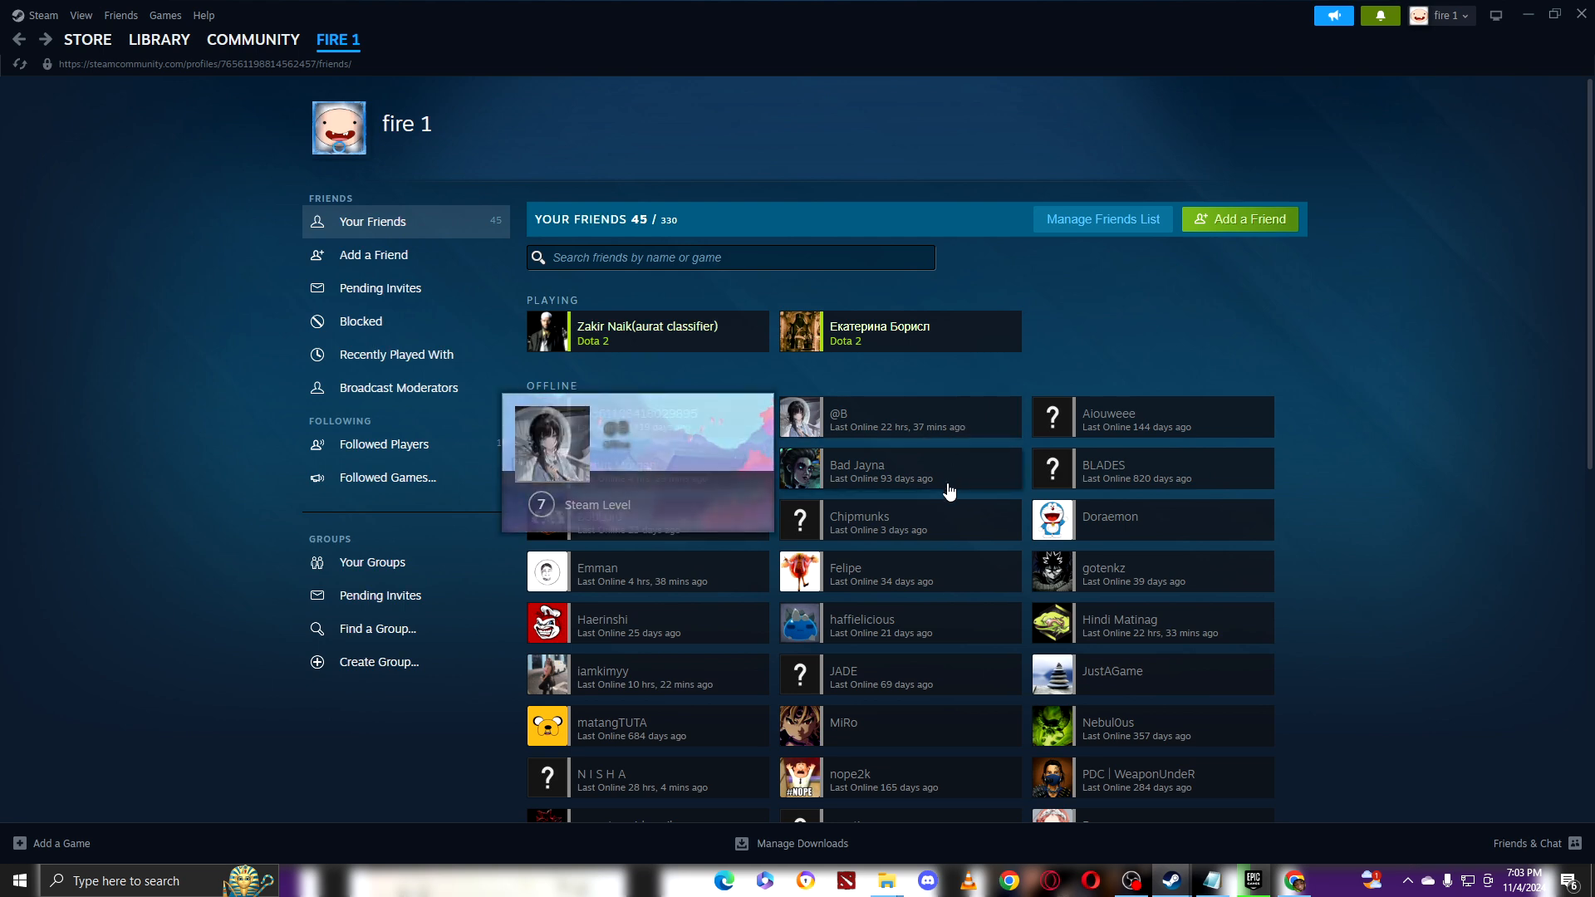
left_click(159, 40)
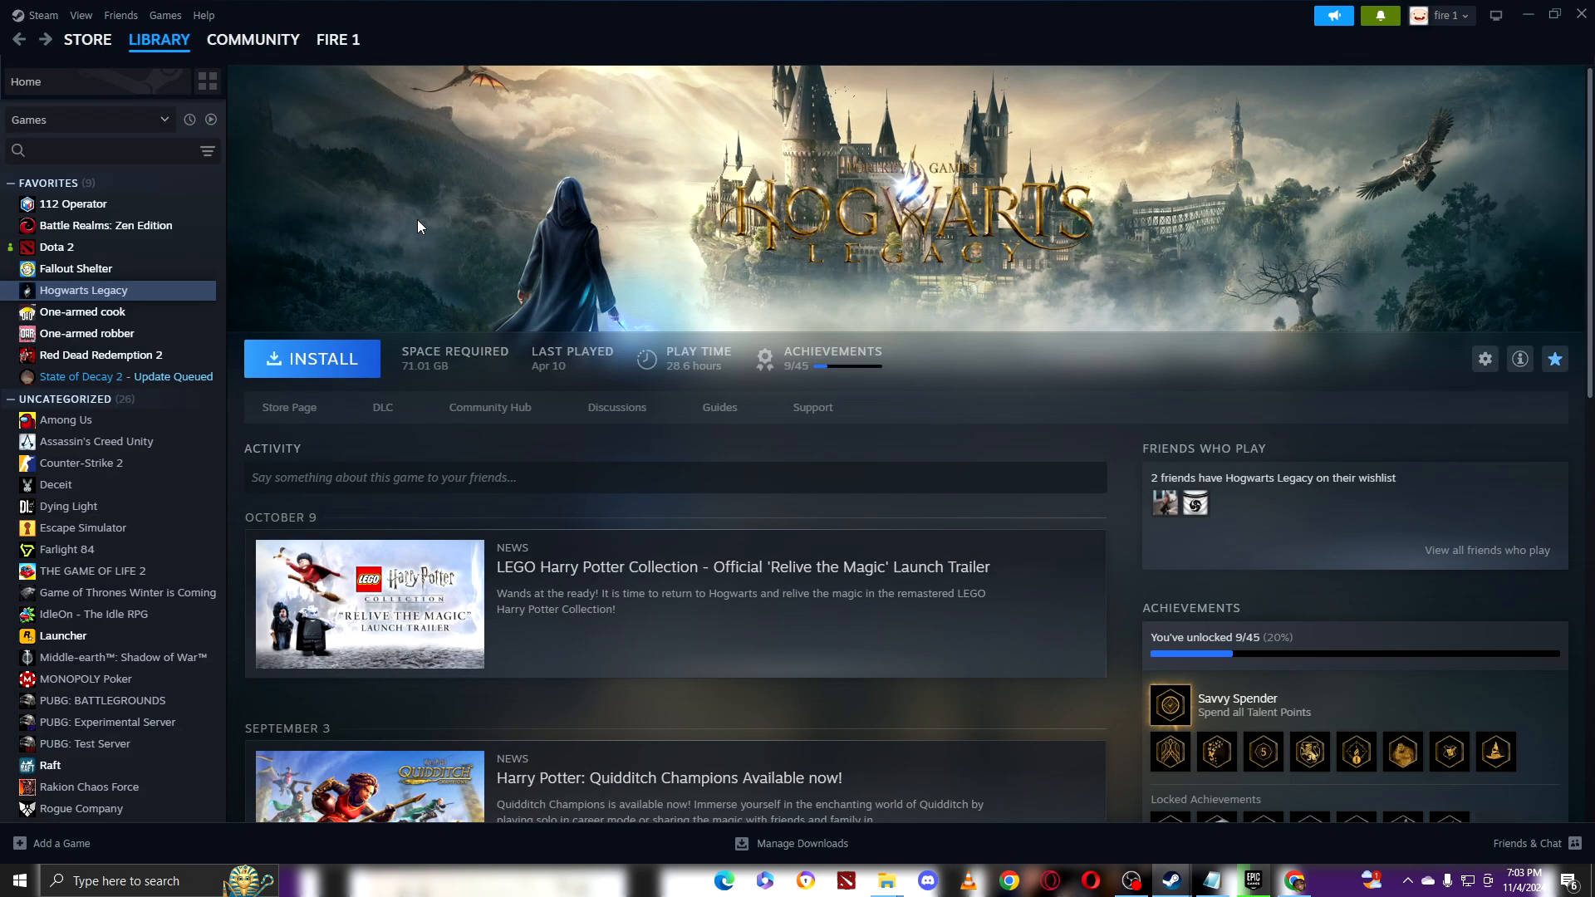
mouse_move(499, 214)
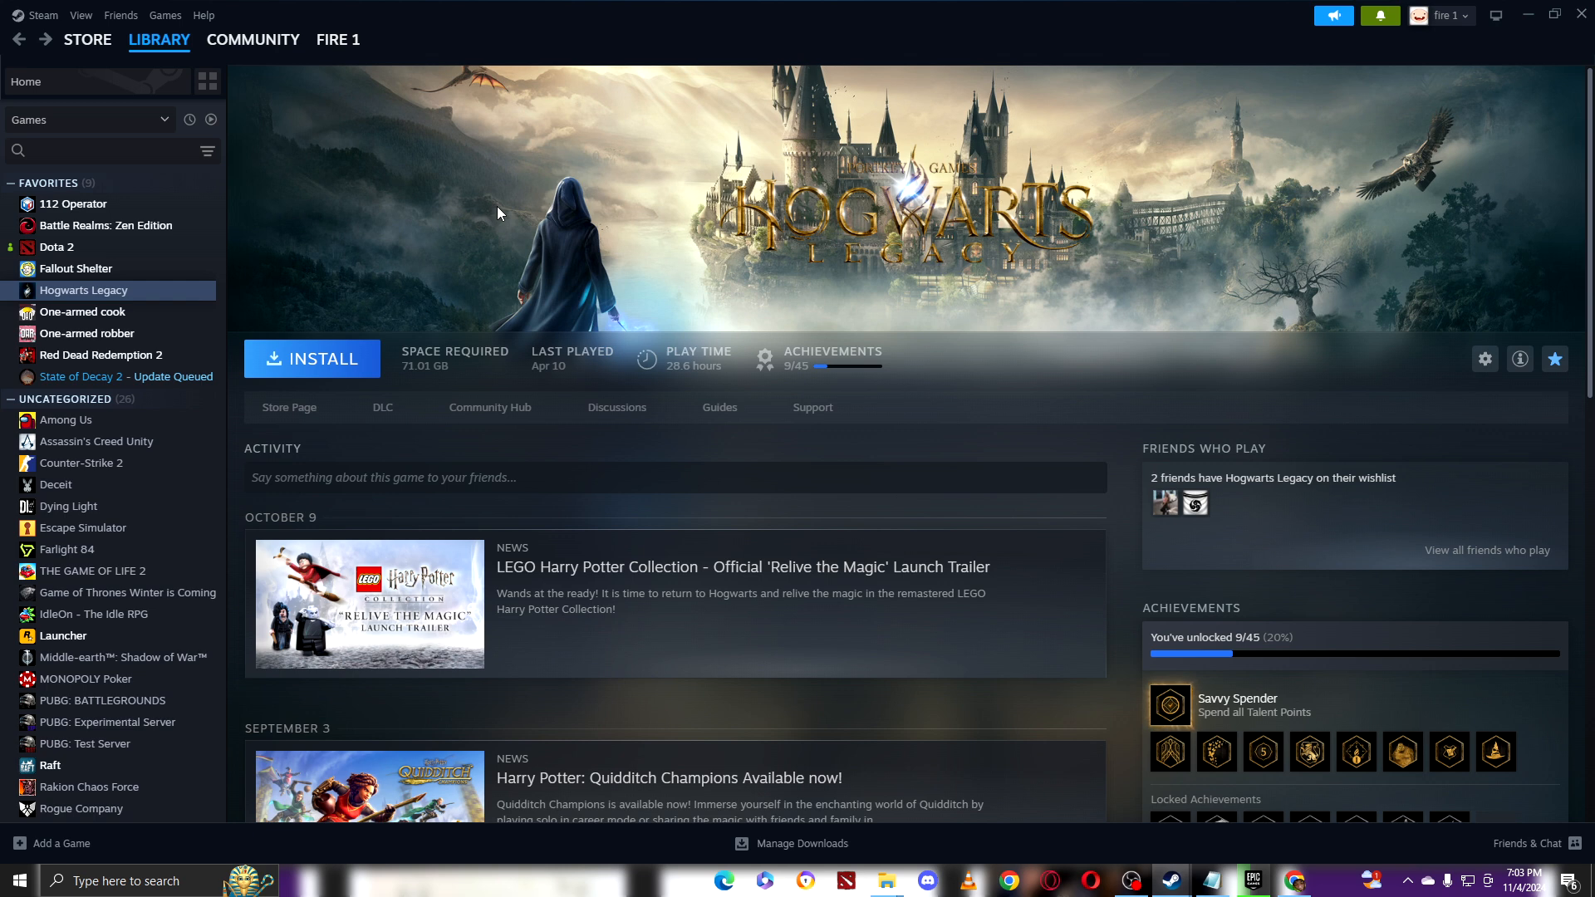
mouse_move(477, 218)
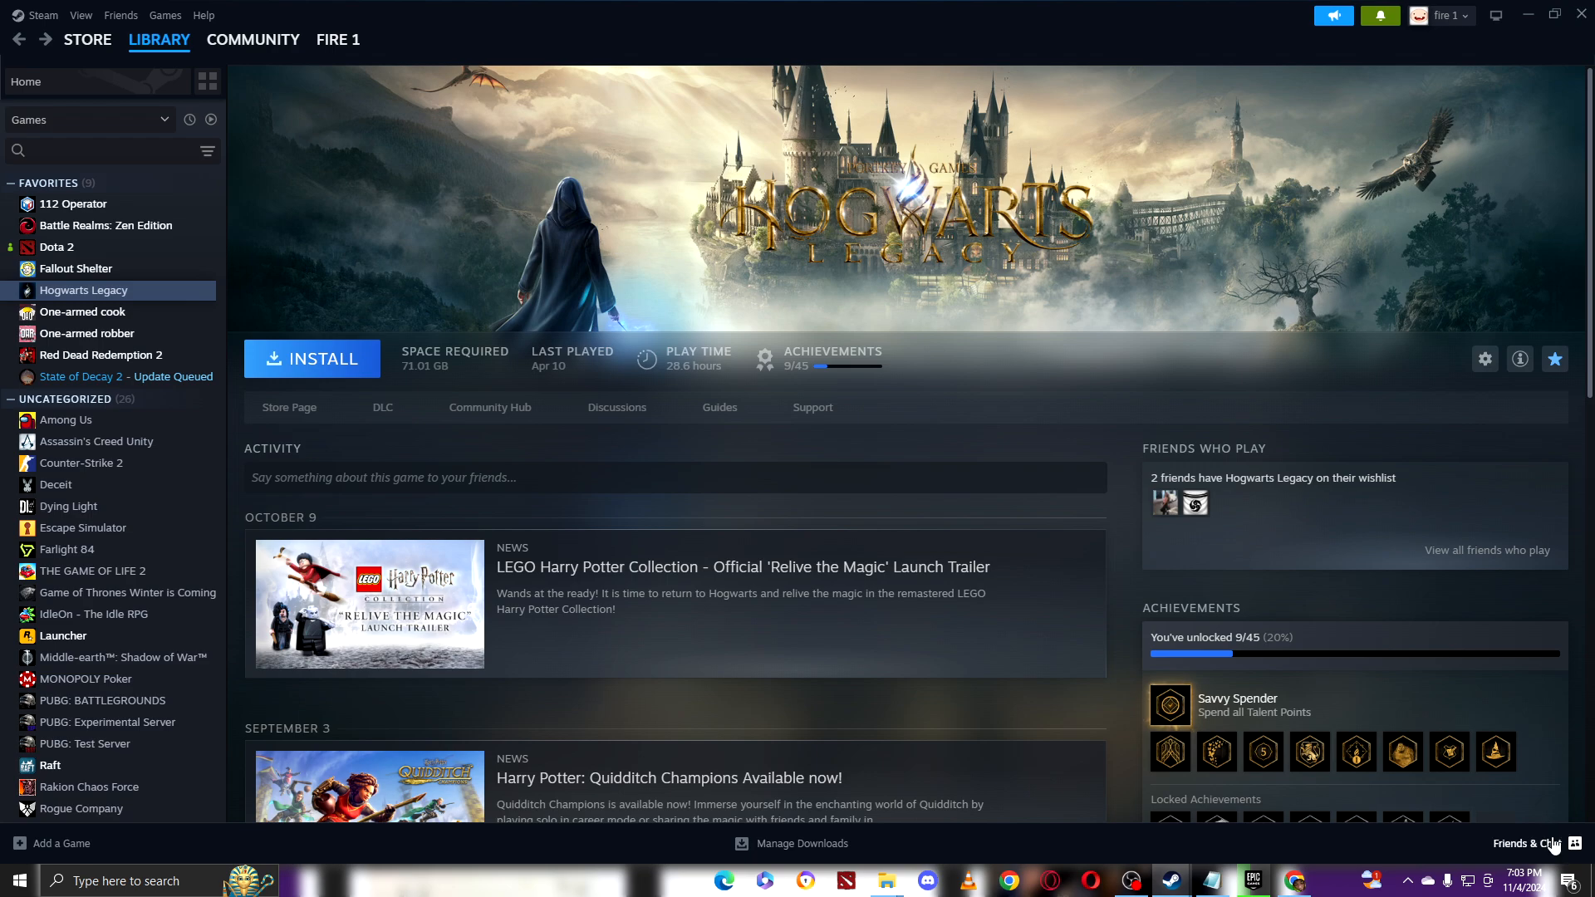
- In Friends & Chat, show the Send Message and profile options for an offline friend
left_click(1547, 844)
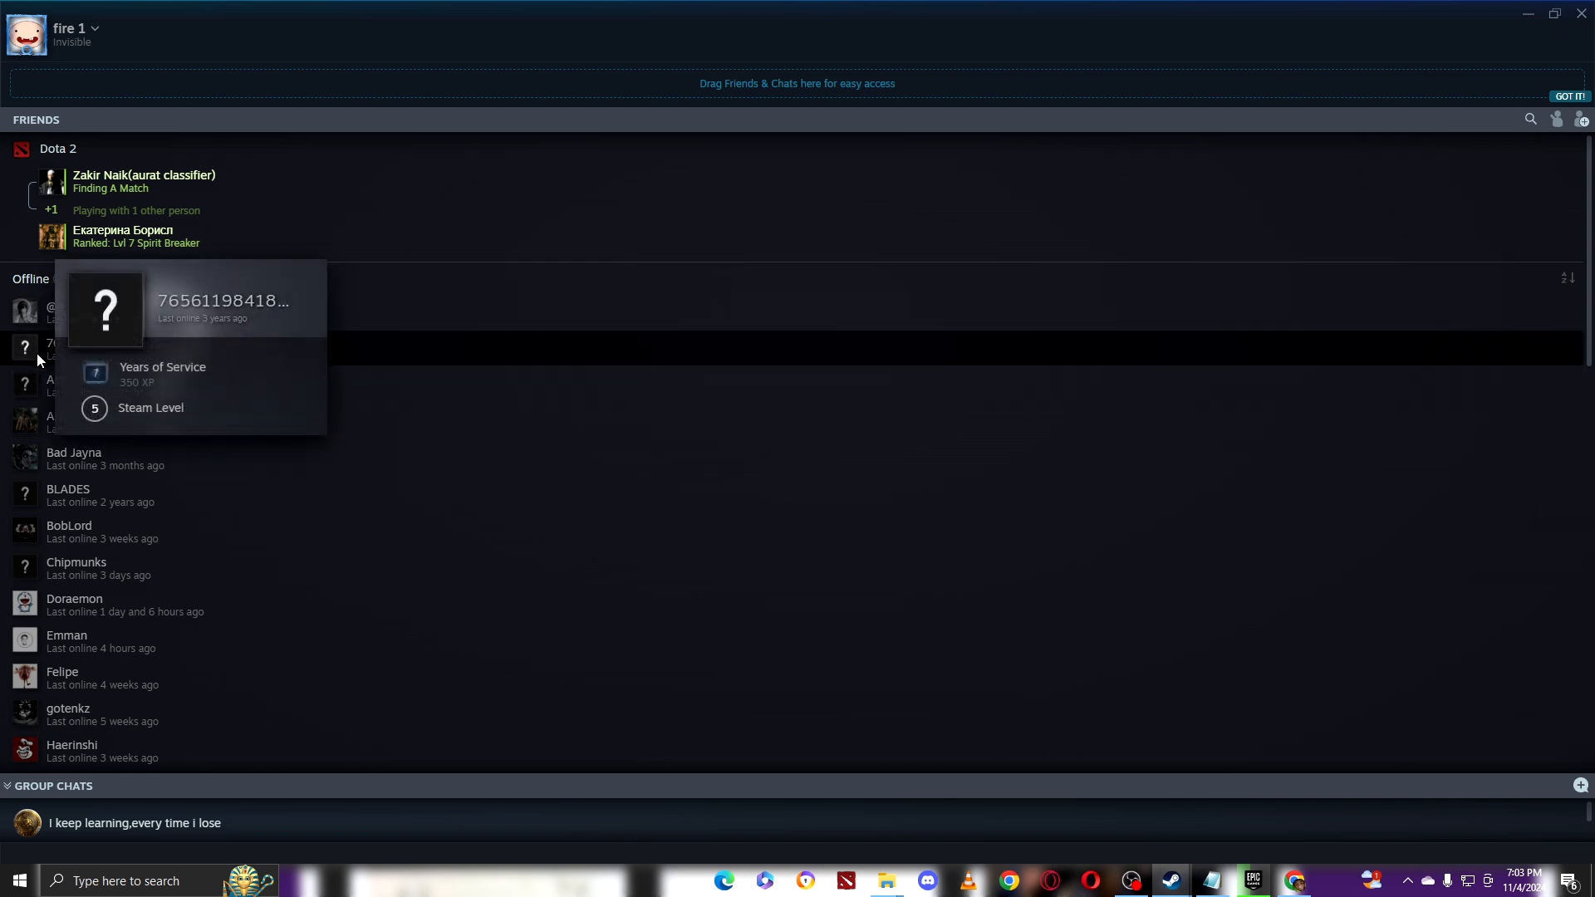
right_click(106, 343)
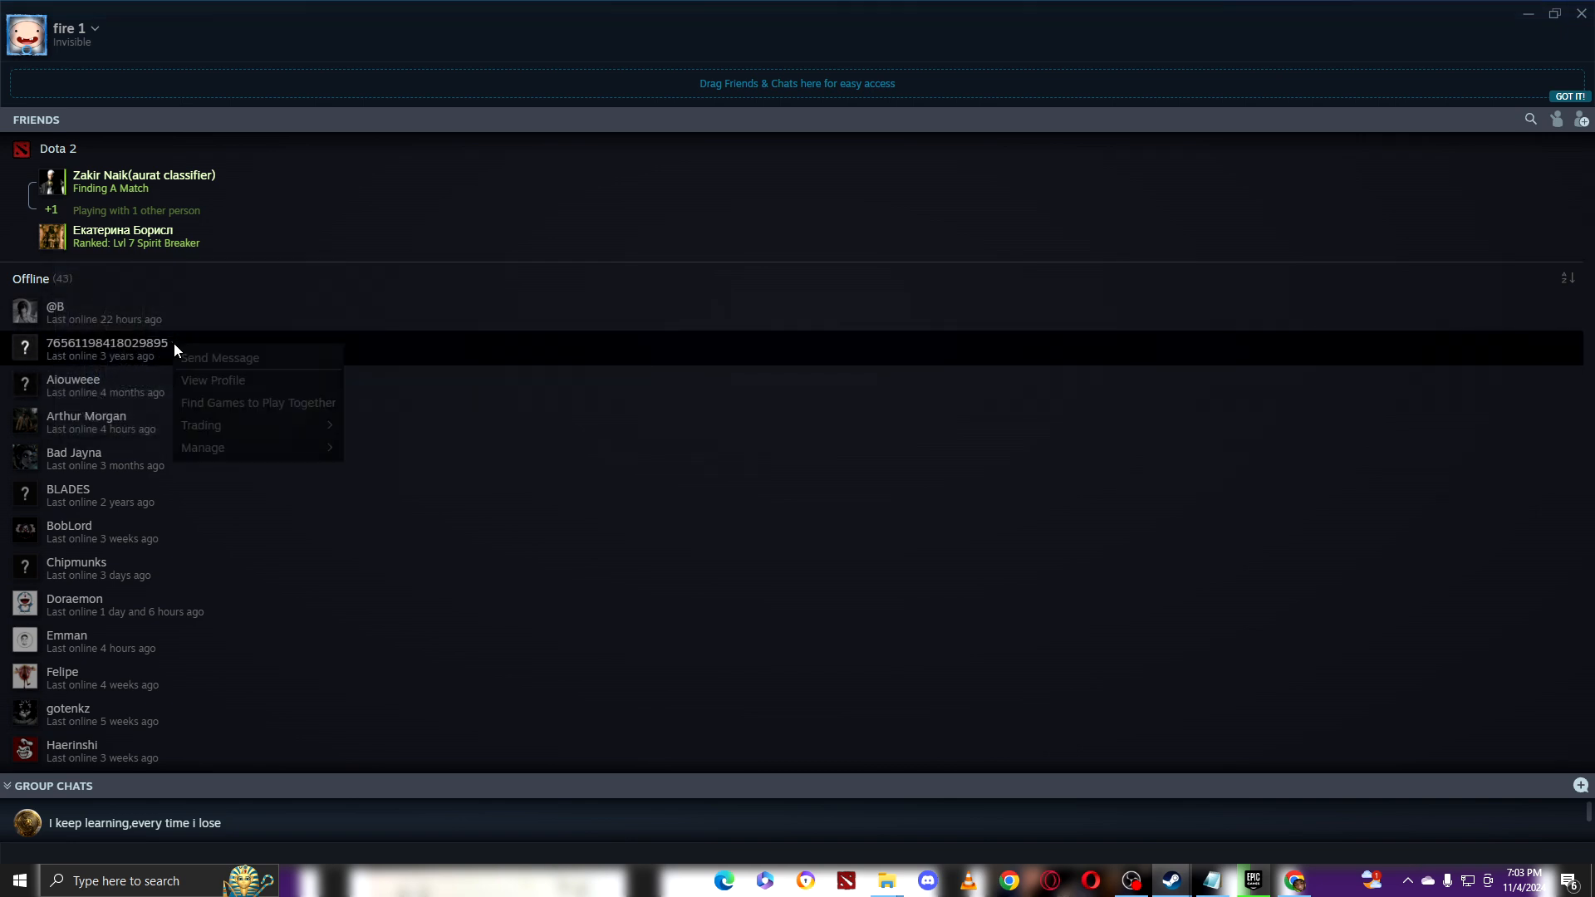